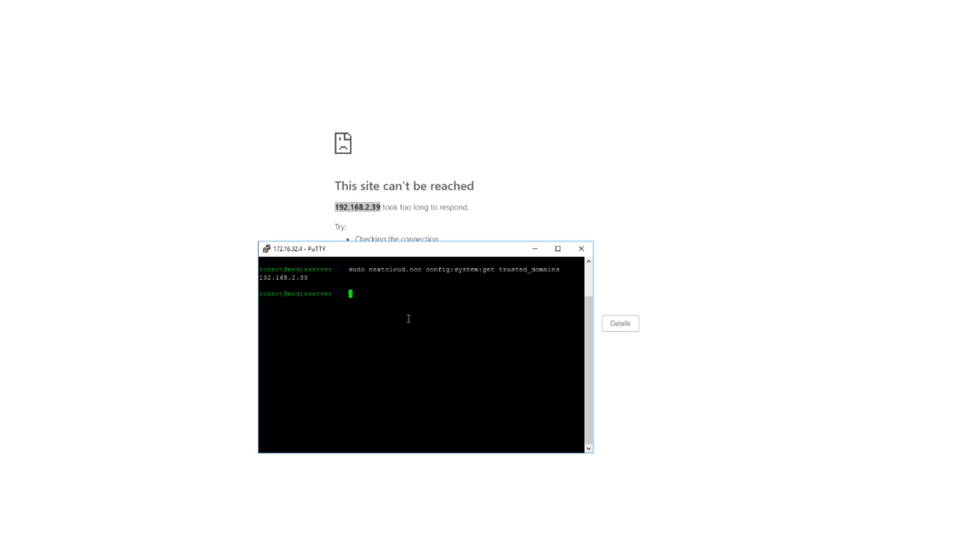
Run the occ command setting trusted_domains entry 1 to 172.16.32.4.
{"action": "type", "text": "sudo nextcloud.occ config:system:set trusted_domains"}
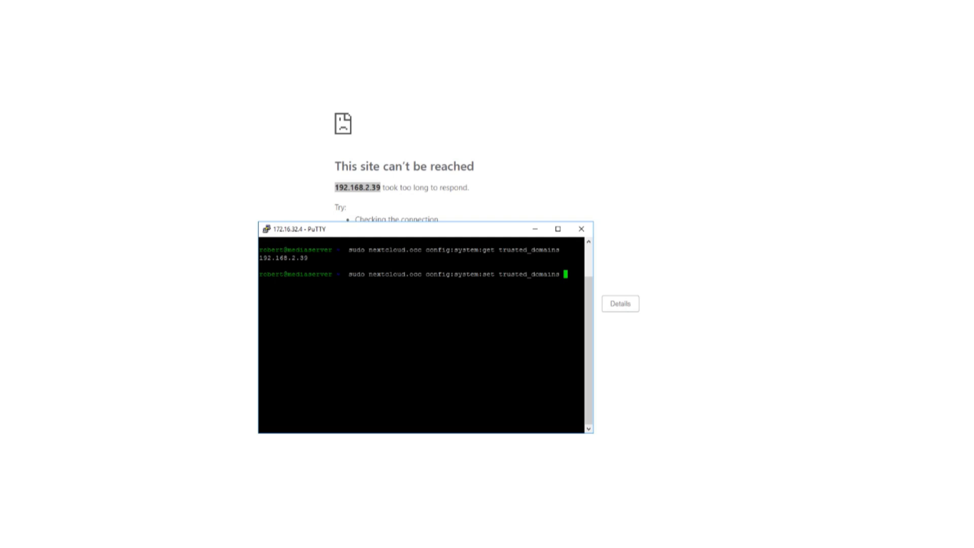
{"action": "key", "text": "Return"}
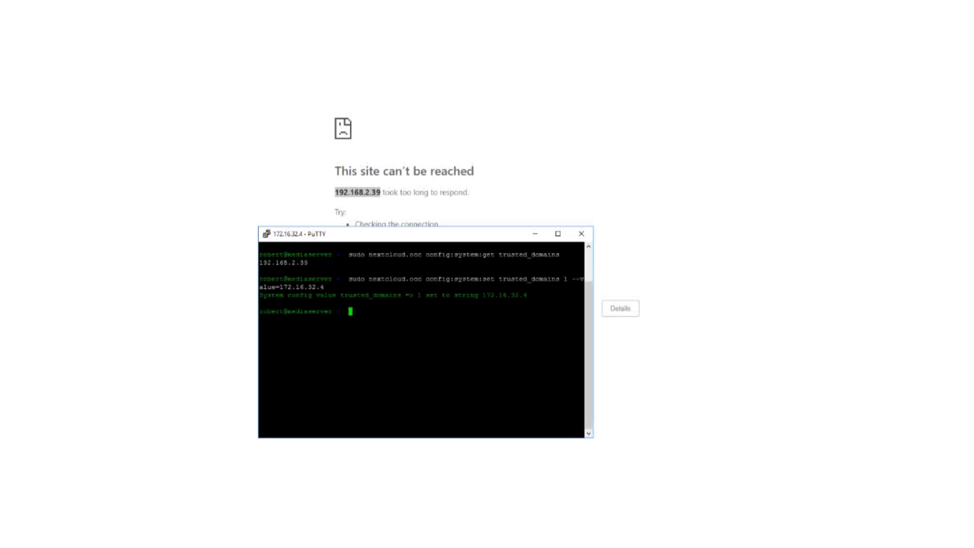